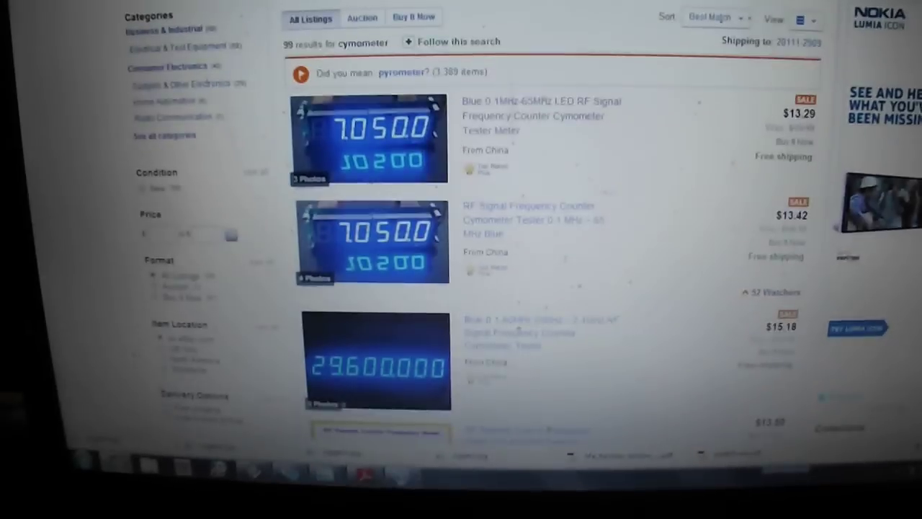
{"action": "scroll", "scroll_direction": "down", "scroll_amount": 3}
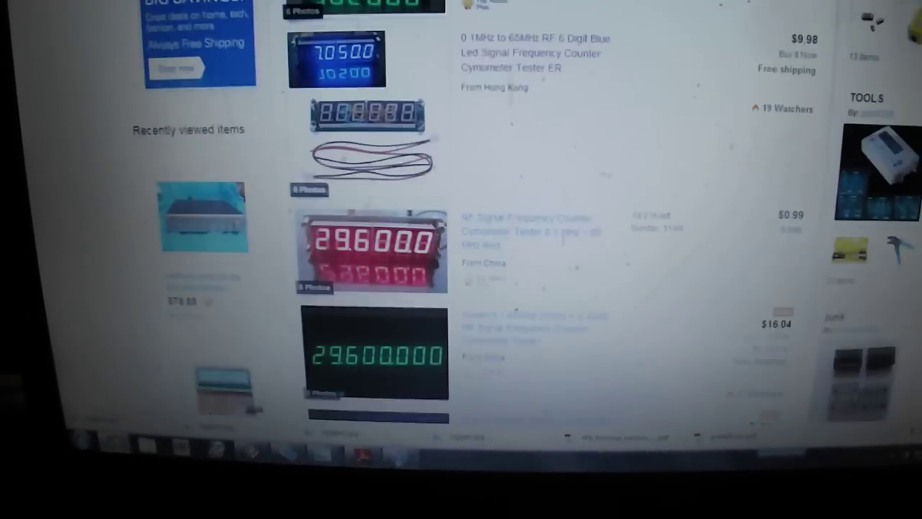